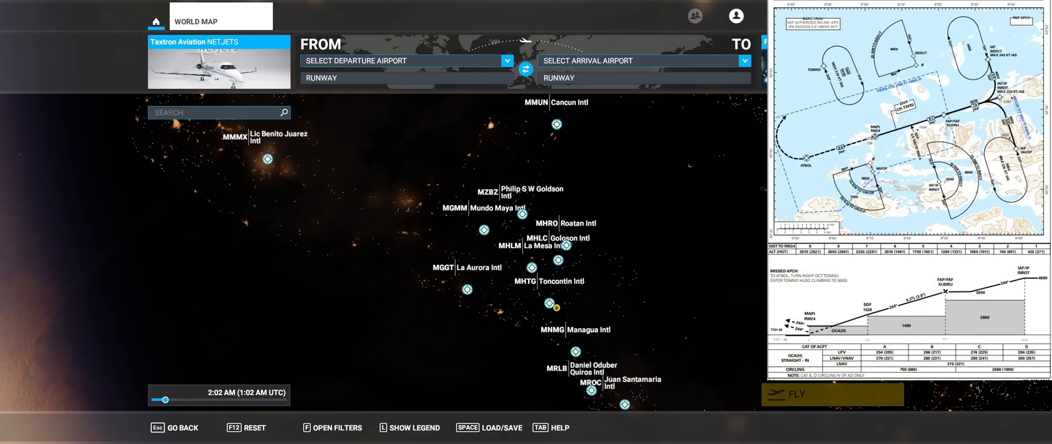
mouse_move(476, 105)
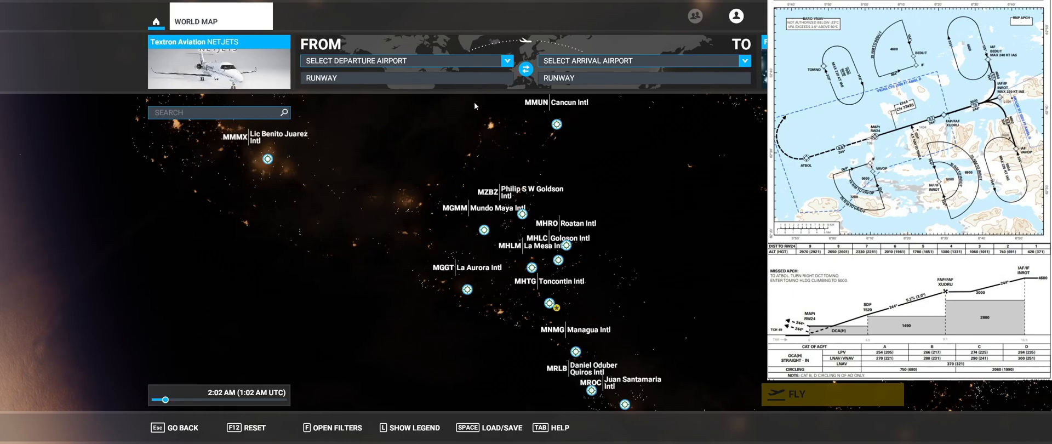
mouse_move(574, 62)
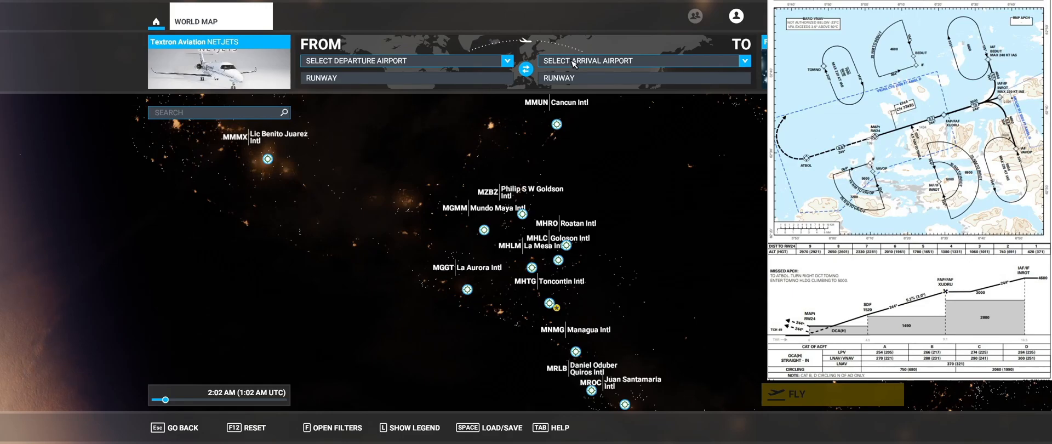
Set ENAL Vigra, Alesund as the arrival airport
left_click(640, 60)
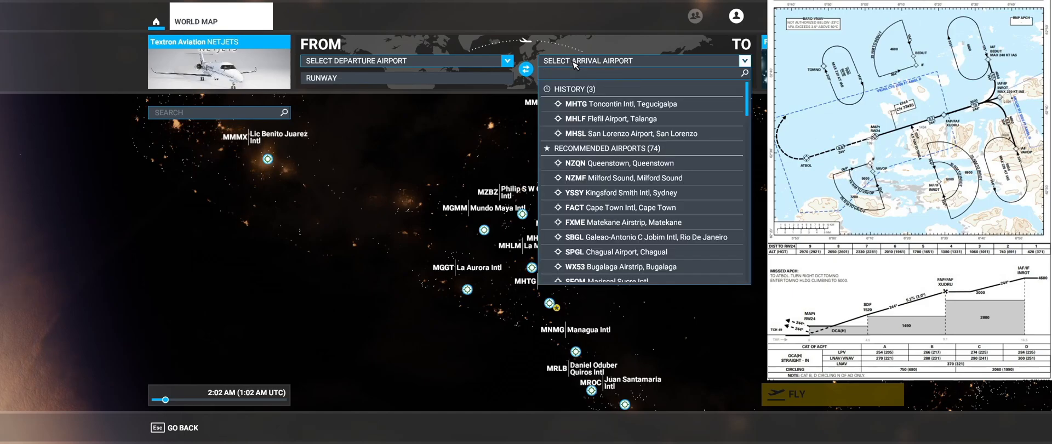
type("ENAL")
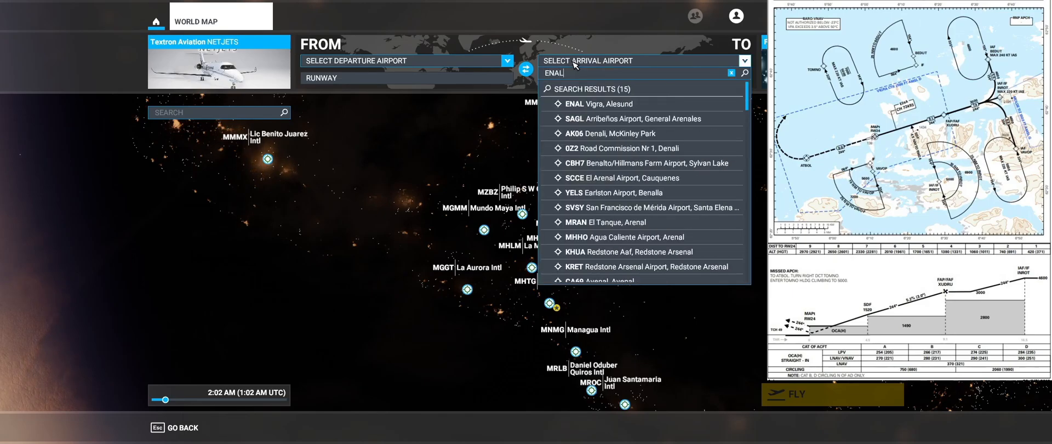
left_click(587, 103)
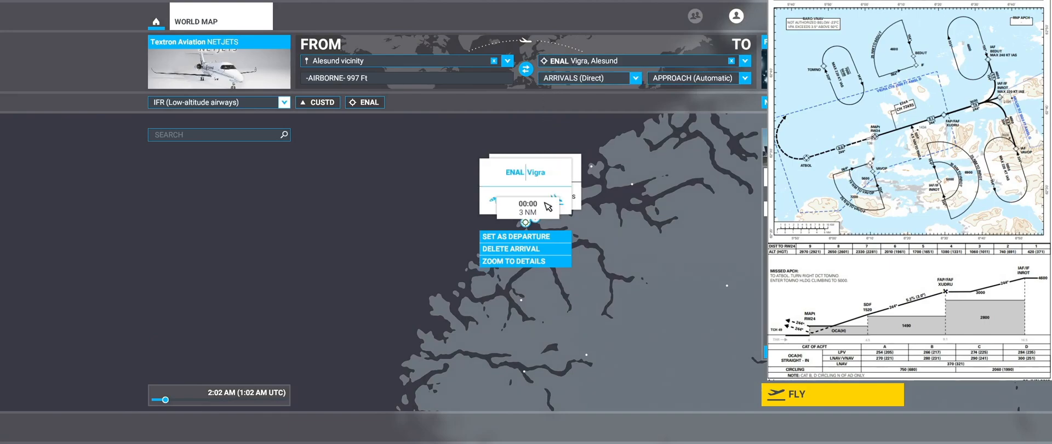
mouse_move(600, 233)
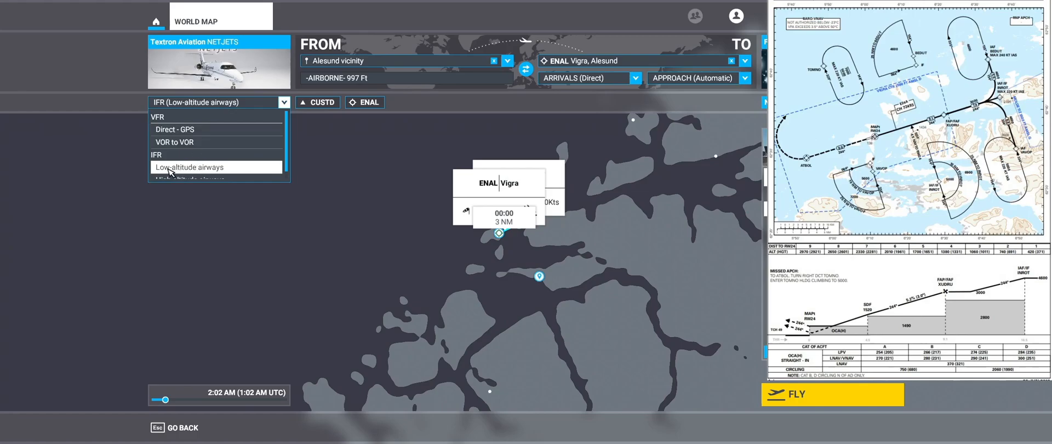
Keep IFR low-altitude airways and choose the ILS 24 approach into Vigra
left_click(188, 167)
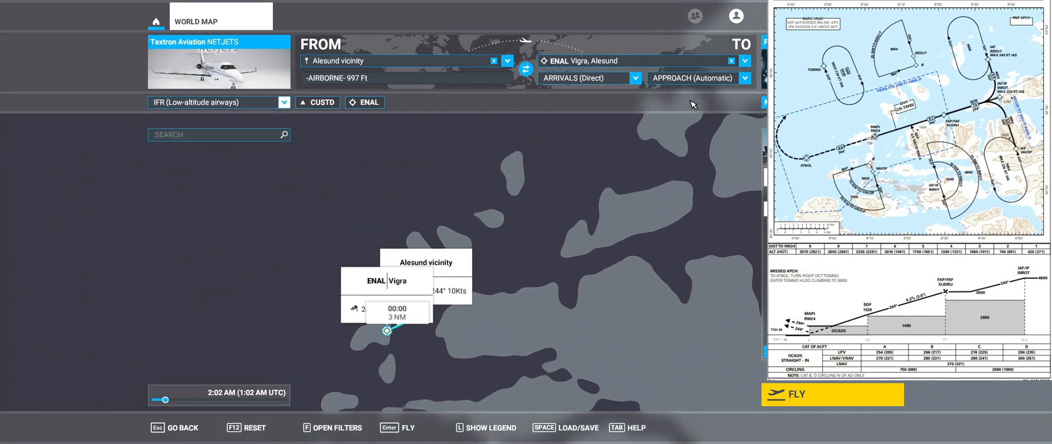
left_click(746, 78)
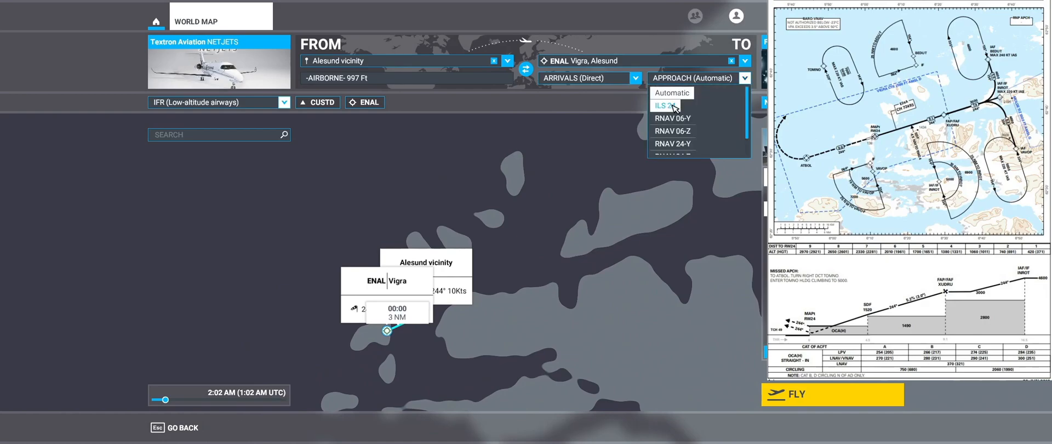
left_click(663, 106)
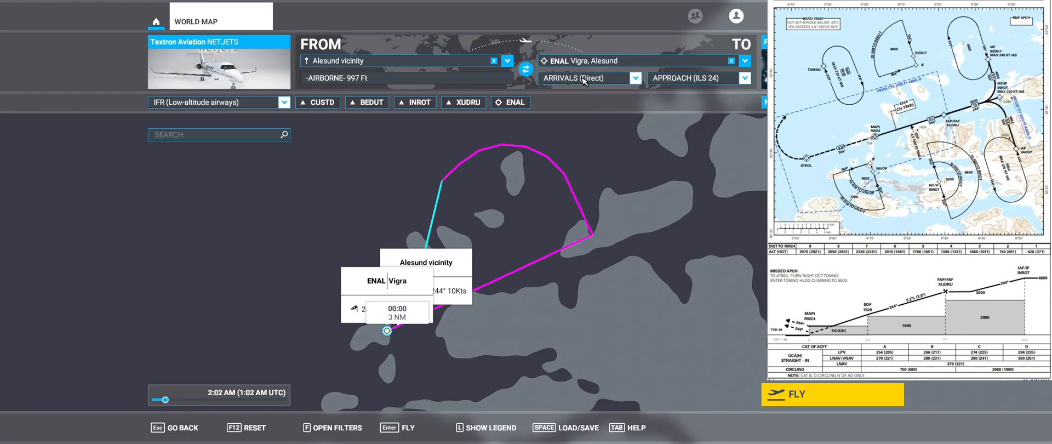
mouse_move(608, 123)
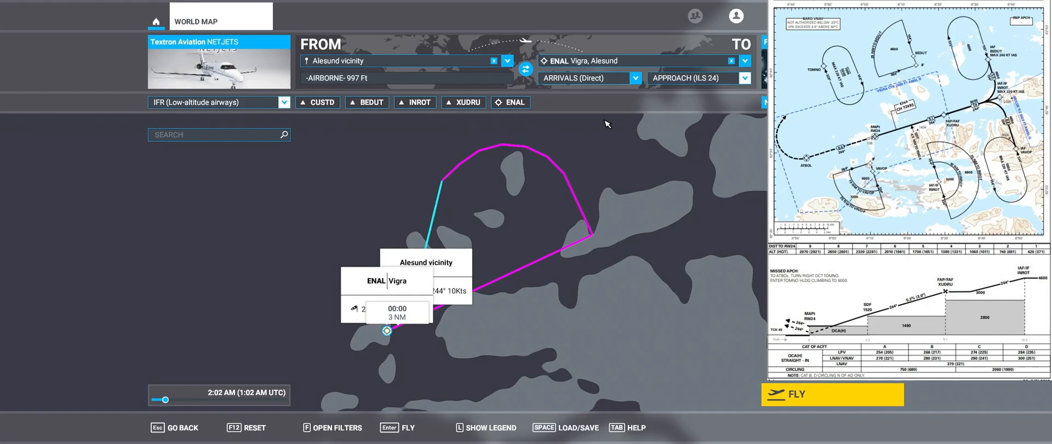
mouse_move(481, 202)
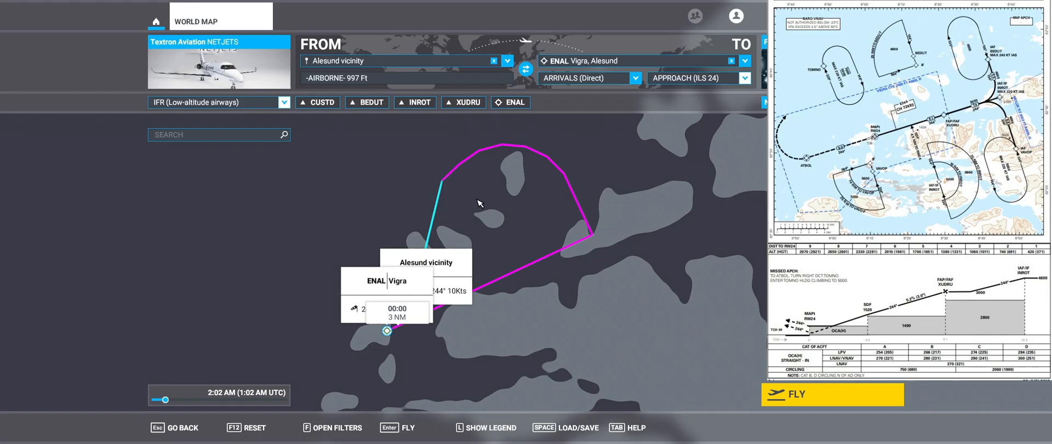
mouse_move(493, 199)
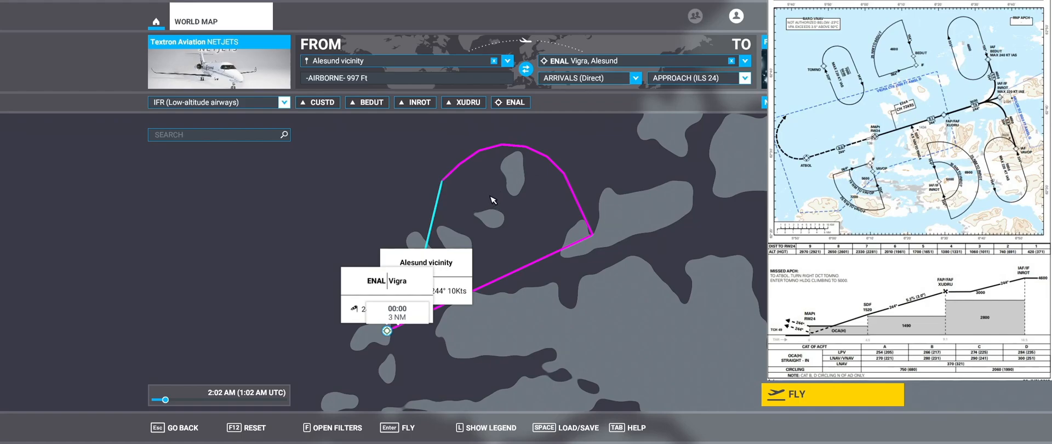
mouse_move(524, 299)
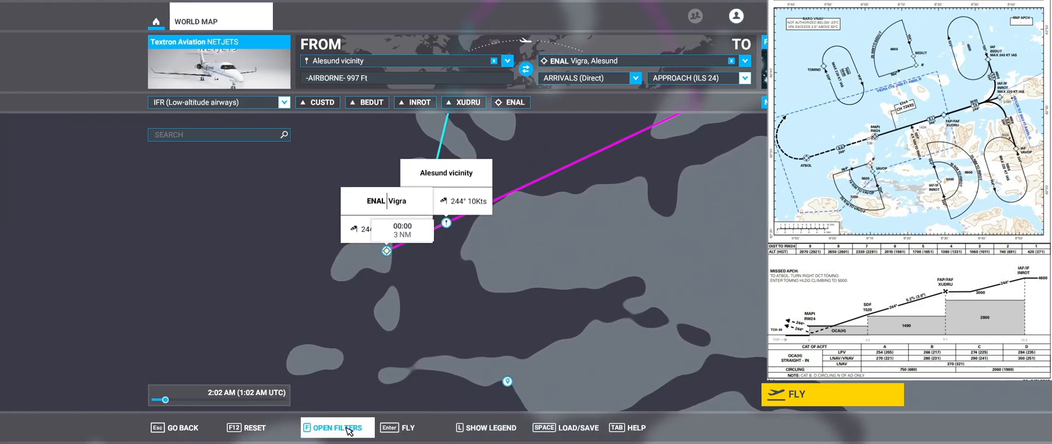
mouse_move(349, 430)
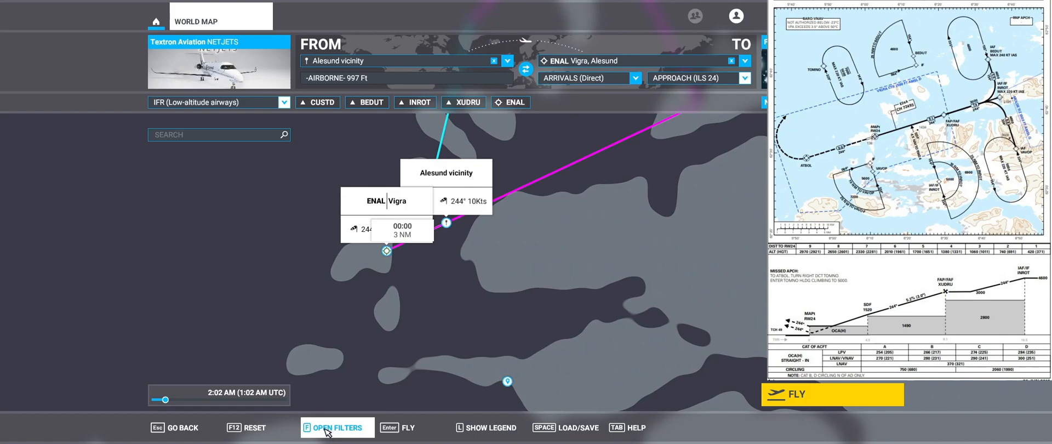
left_click(340, 428)
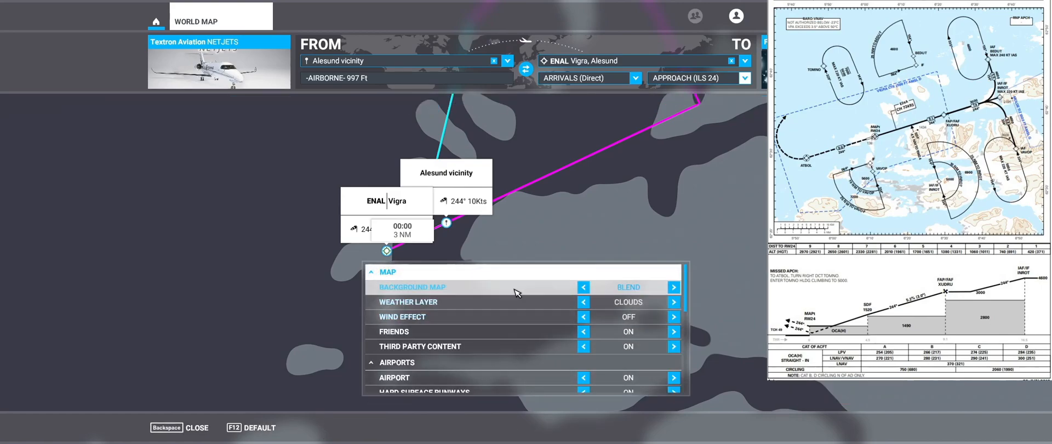
scroll("down", 3)
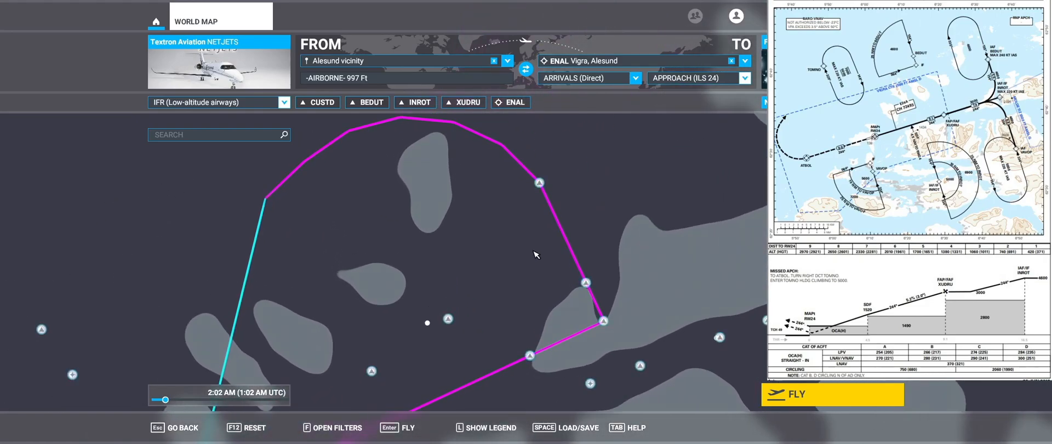
mouse_move(539, 182)
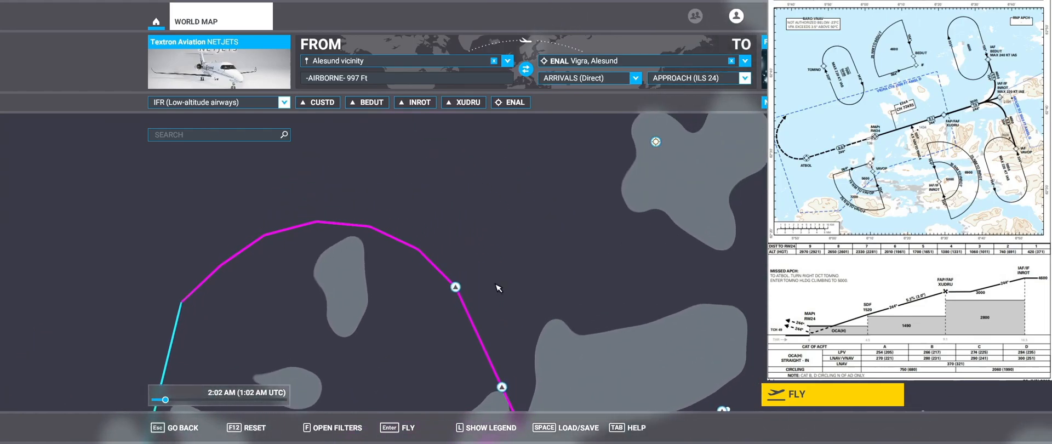
mouse_move(505, 222)
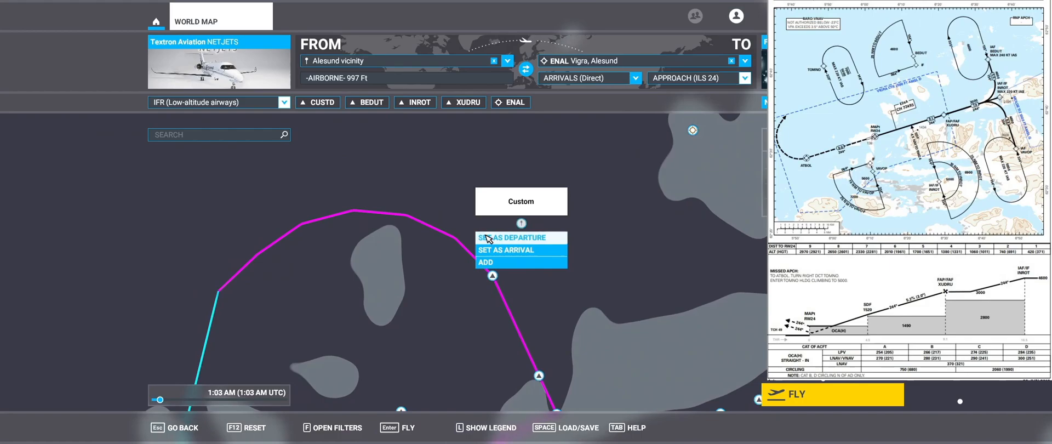
mouse_move(538, 241)
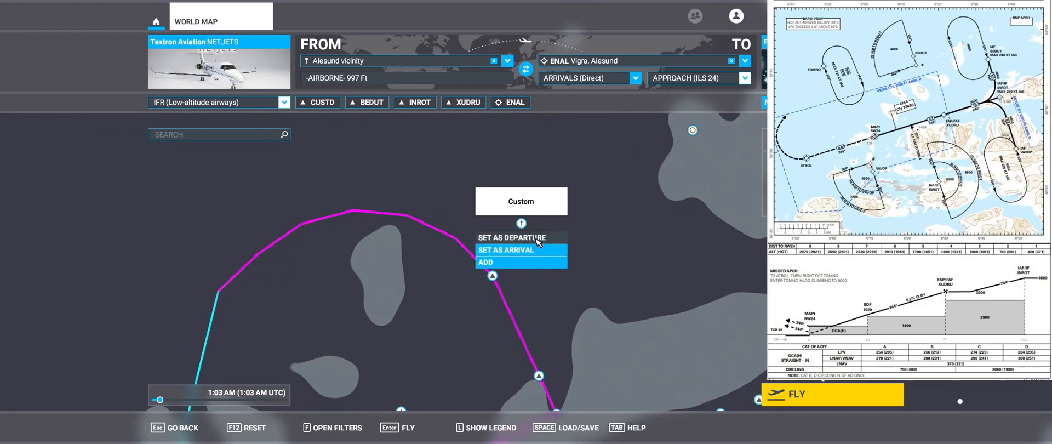
Set the chosen map point as the custom departure (CUSTD)
left_click(512, 236)
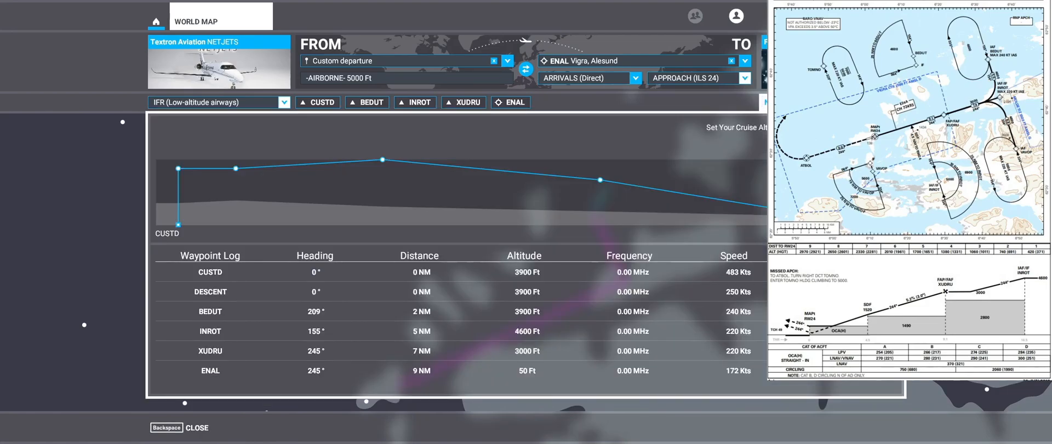
mouse_move(424, 157)
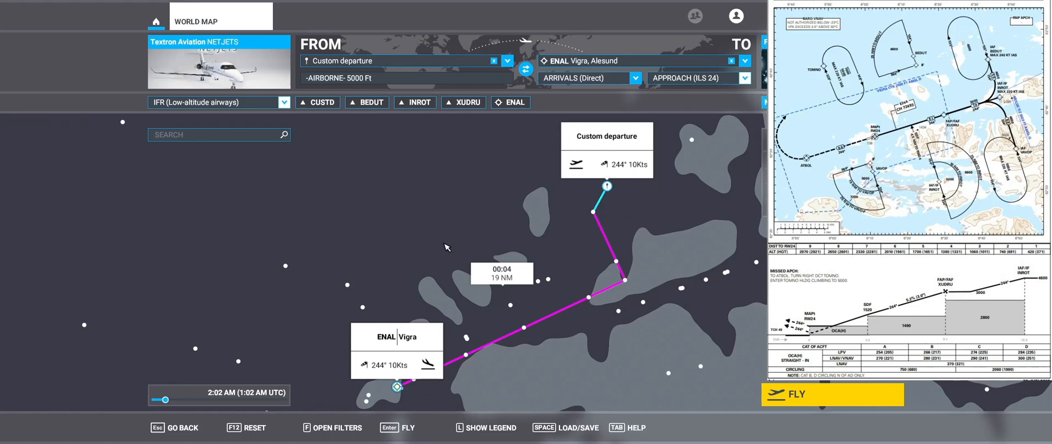
mouse_move(271, 296)
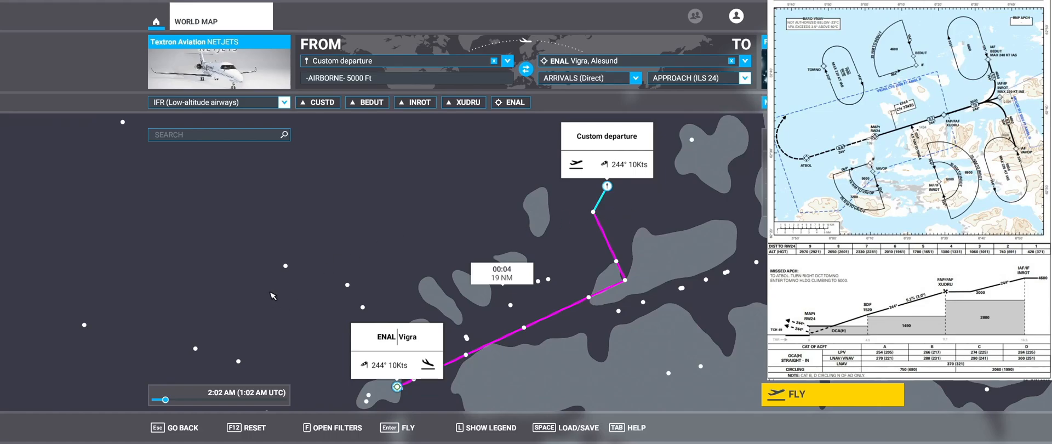
mouse_move(145, 426)
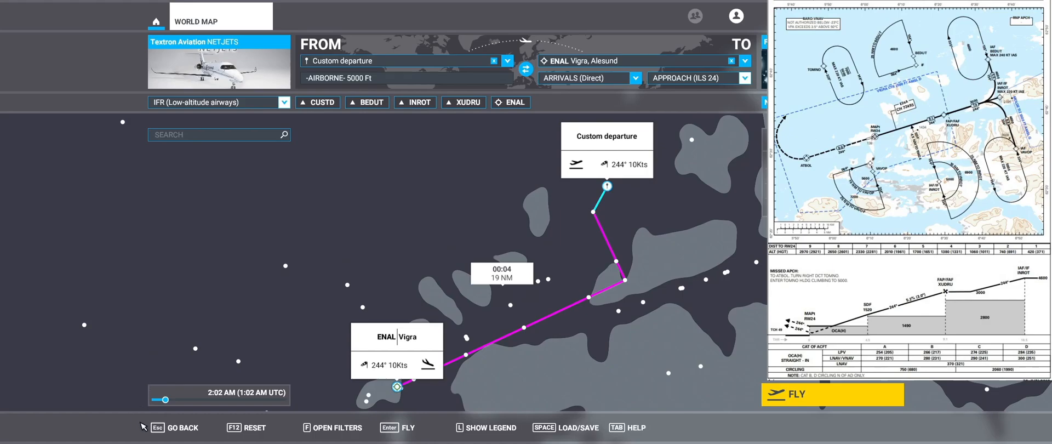
Set the time of day to about 5:02 PM and start the flight
left_click_drag(162, 400, 227, 400)
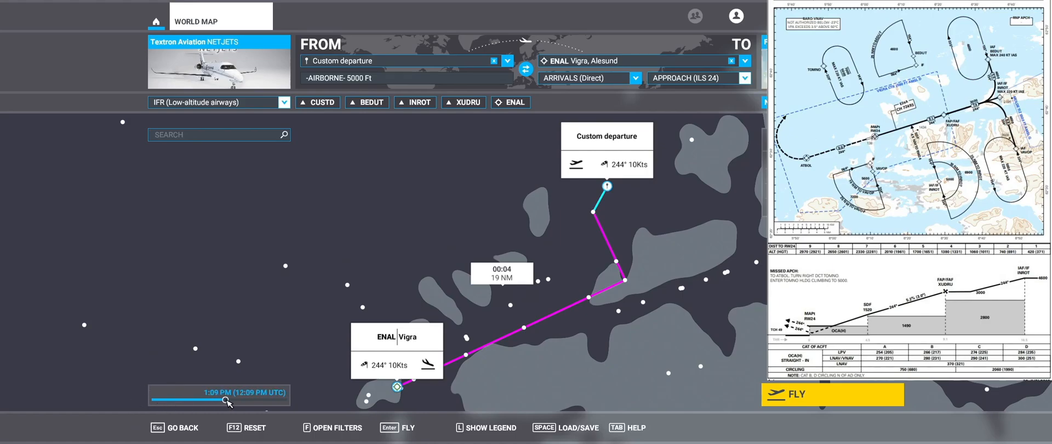
left_click_drag(228, 400, 277, 401)
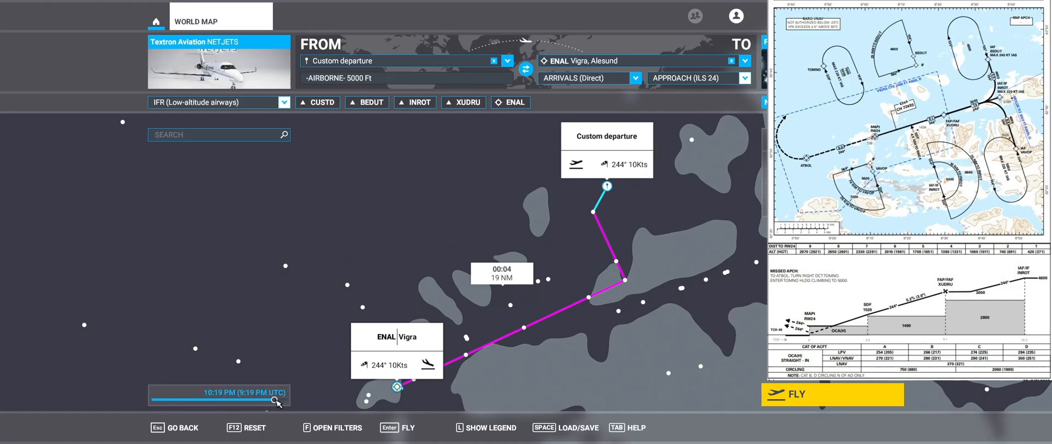
left_click_drag(275, 402, 253, 402)
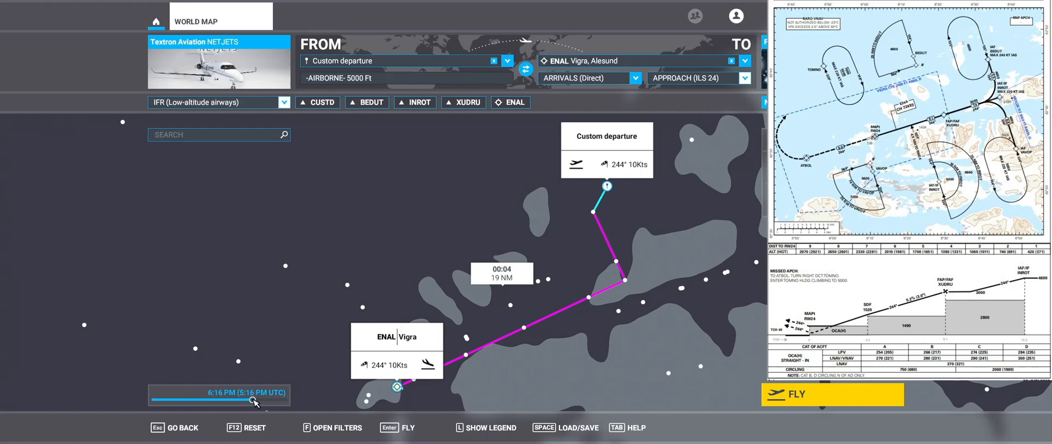
left_click_drag(252, 403, 262, 403)
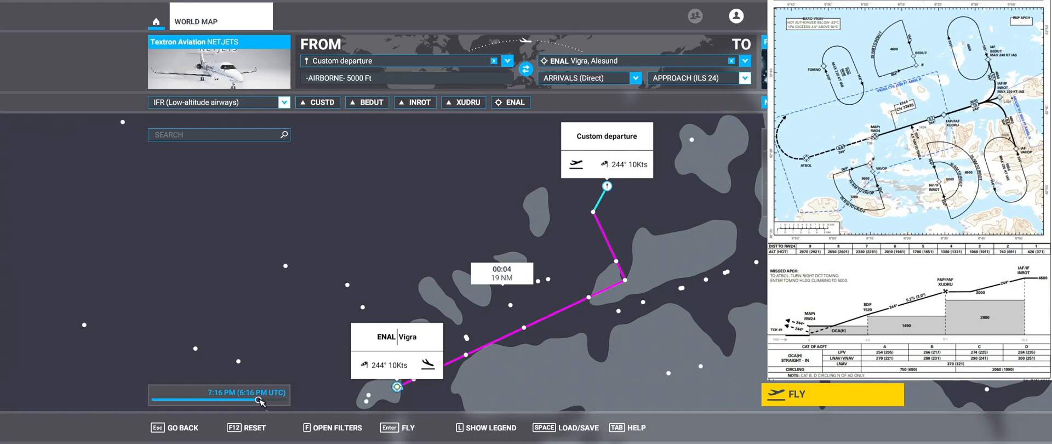
left_click_drag(259, 400, 254, 400)
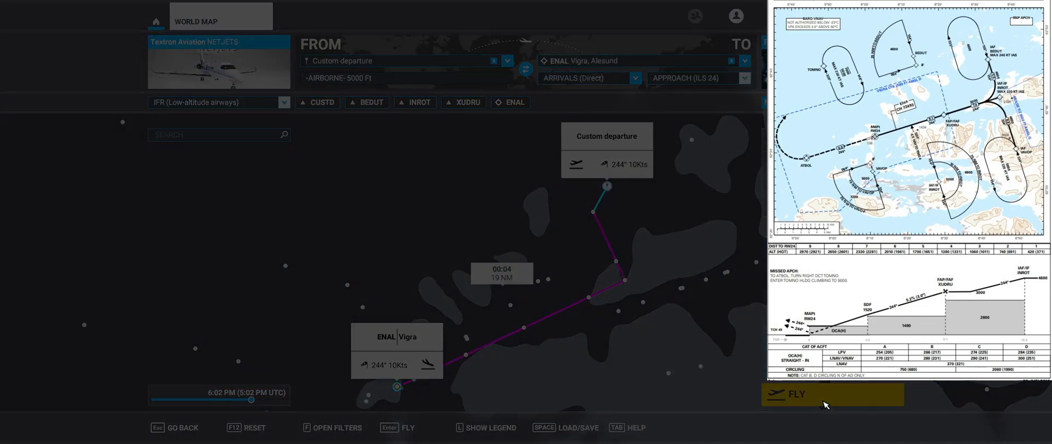
left_click(793, 393)
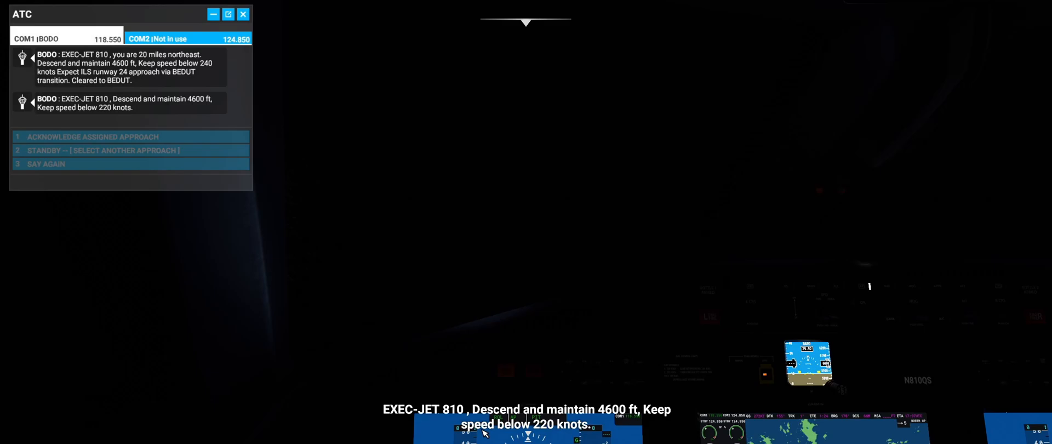
mouse_move(383, 278)
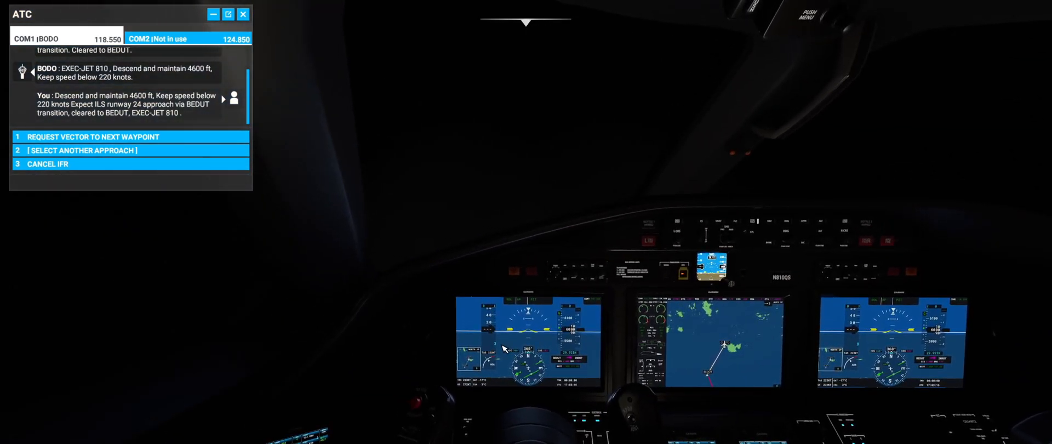
mouse_move(693, 293)
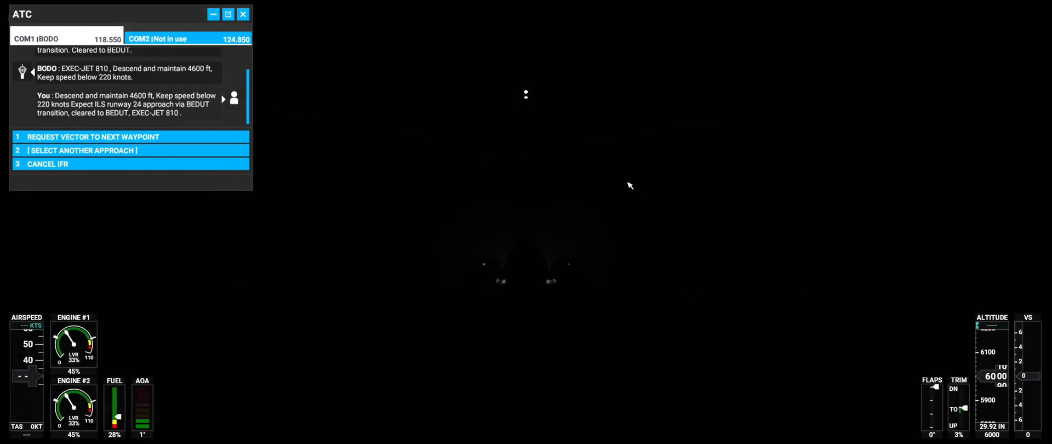
Return the camera to the cockpit view
left_click(244, 14)
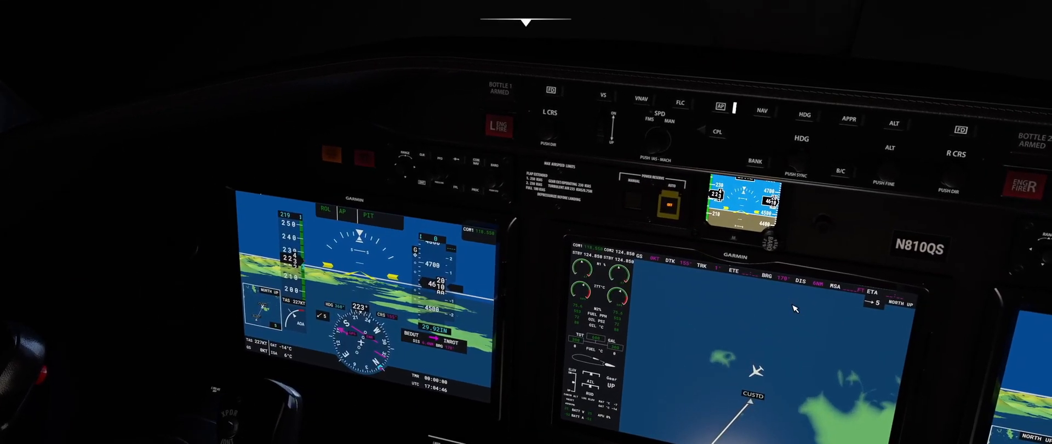
mouse_move(895, 174)
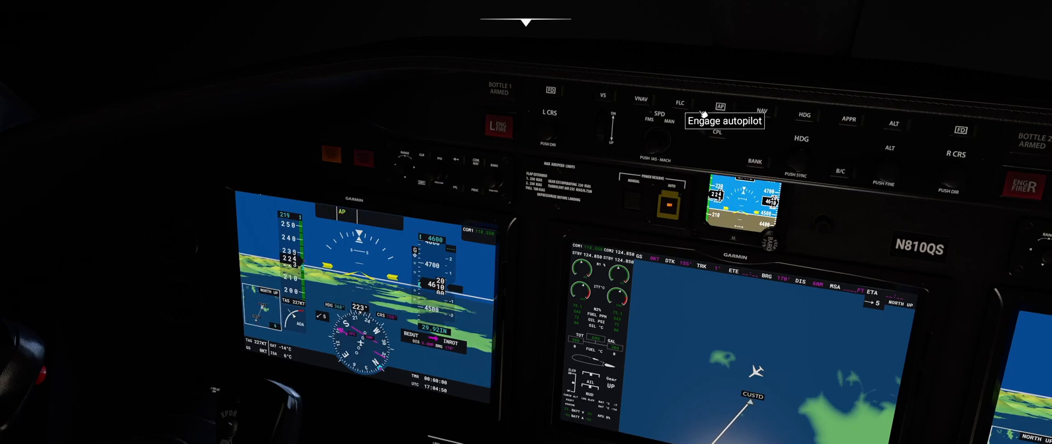
Engage the autopilot with 4600 ft selected
left_click(721, 106)
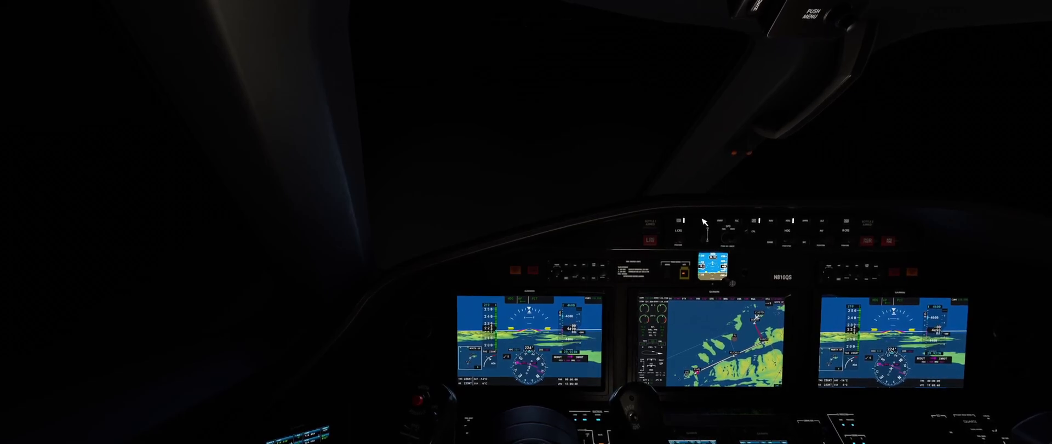
mouse_move(779, 224)
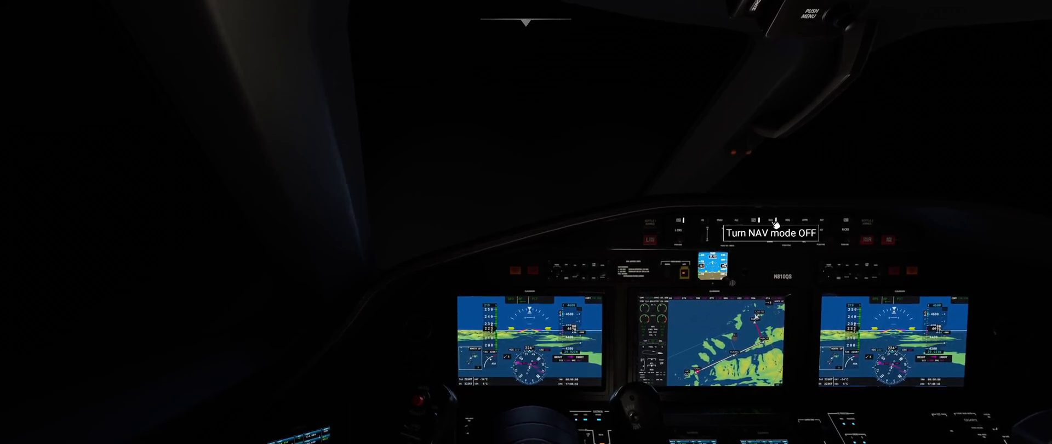